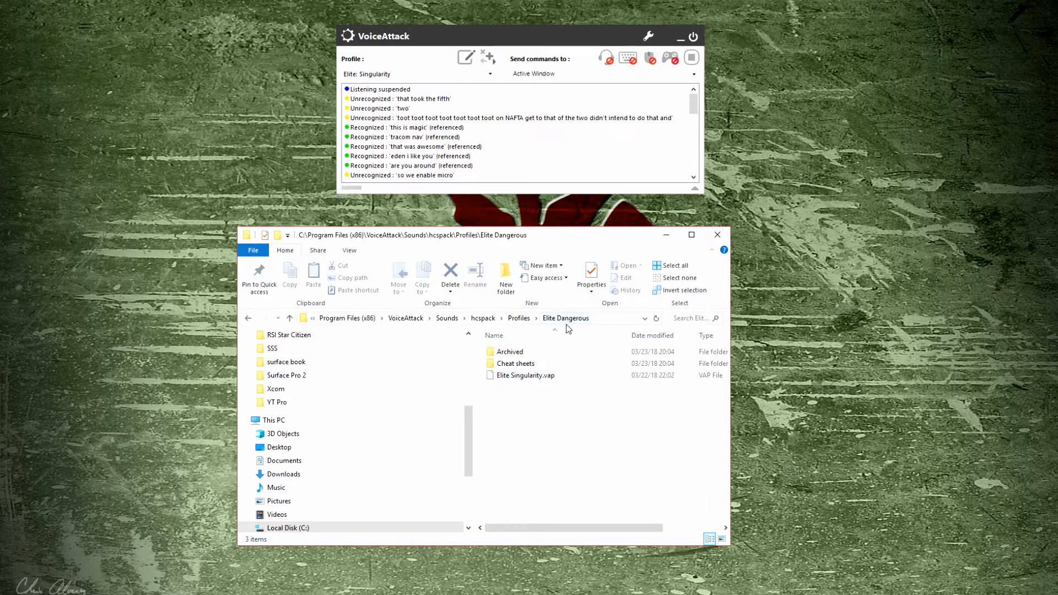
Step: Open the Cheat sheets folder inside the Elite Dangerous profiles directory
double_click(515, 363)
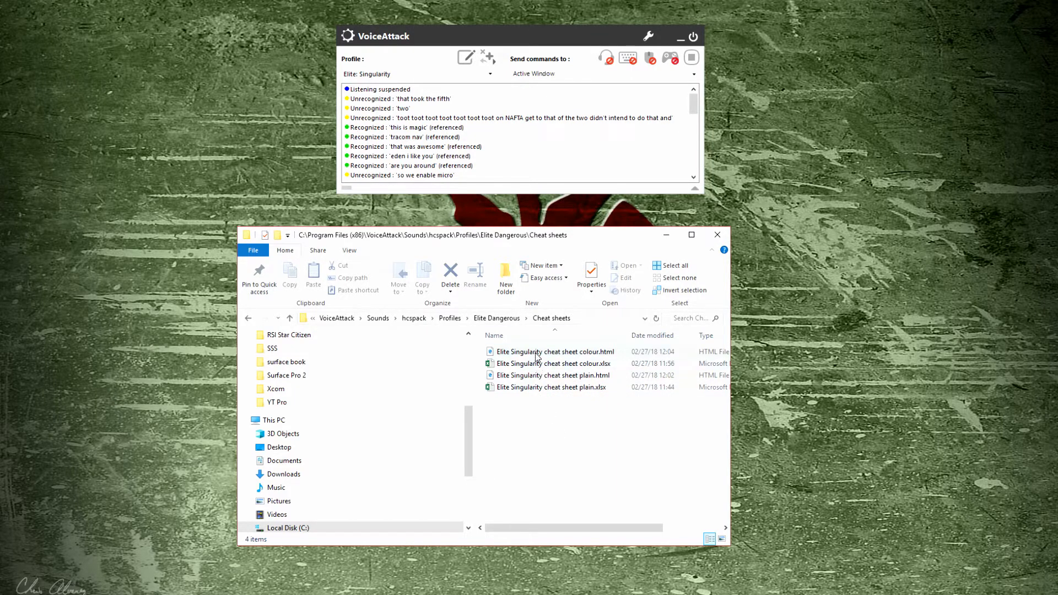
Step: View 'Elite Singularity cheat sheet colour.html' in Edge, scrolling through its command sections
double_click(555, 352)
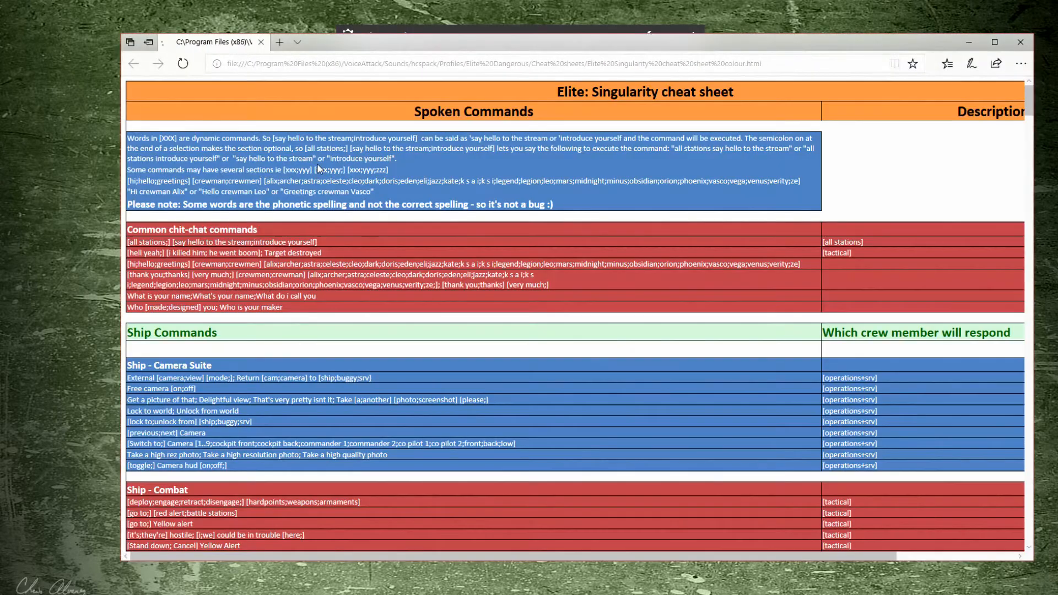
scroll("down", 3)
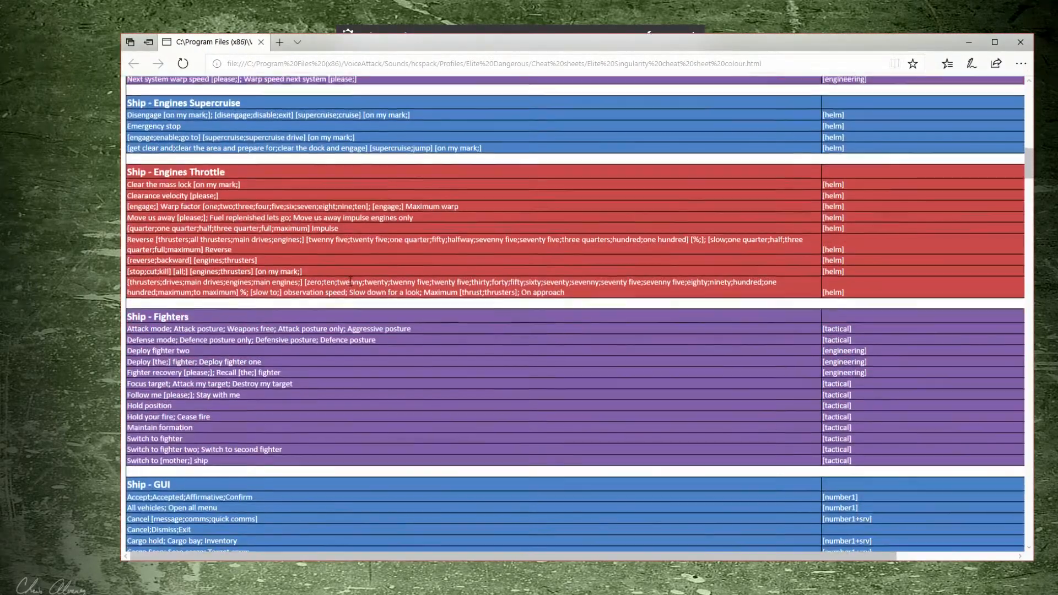
scroll("down", 3)
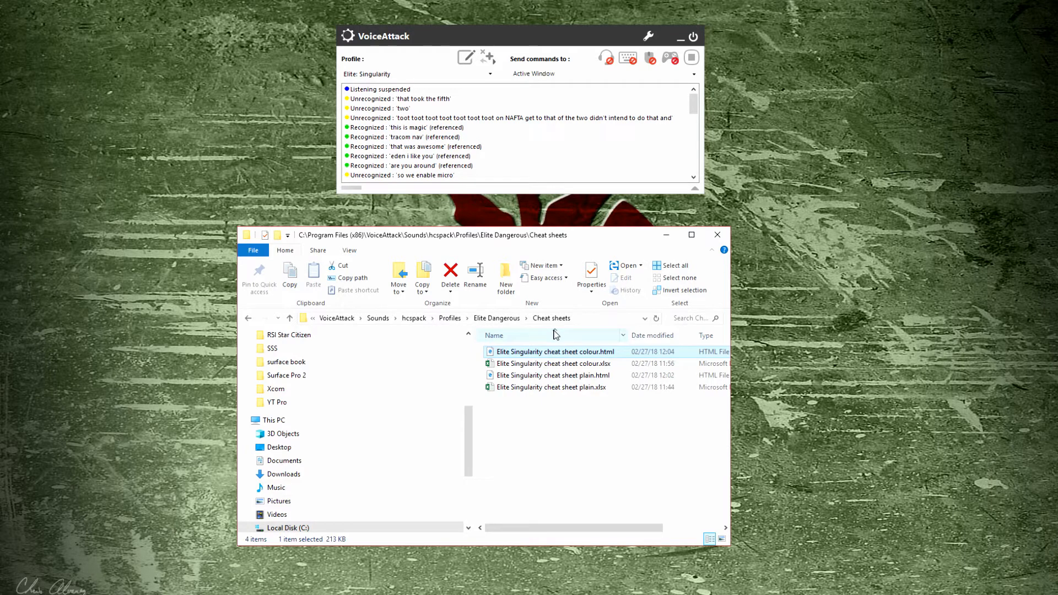
mouse_move(525, 382)
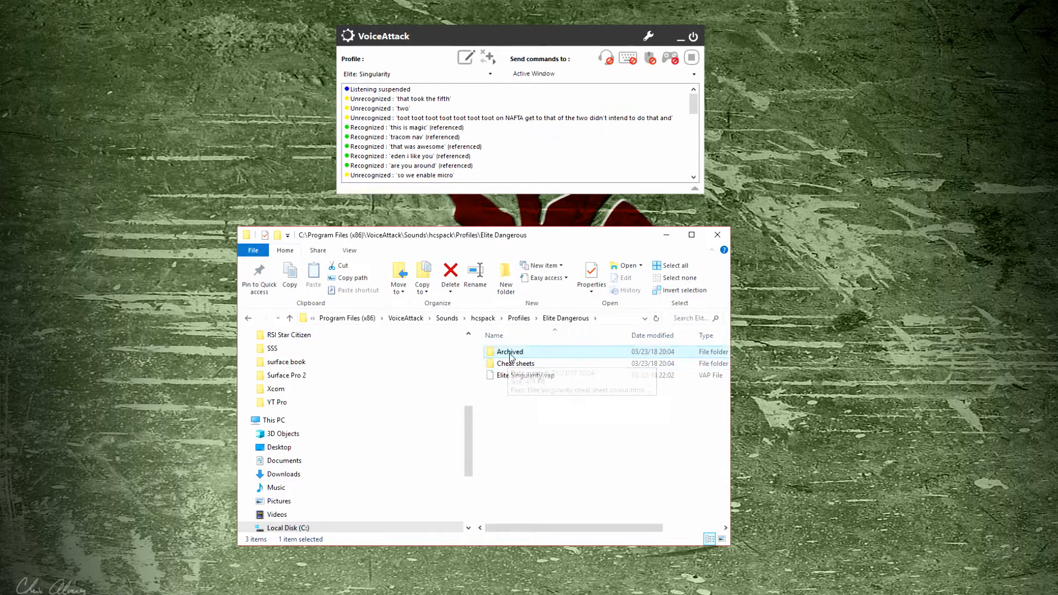
mouse_move(526, 355)
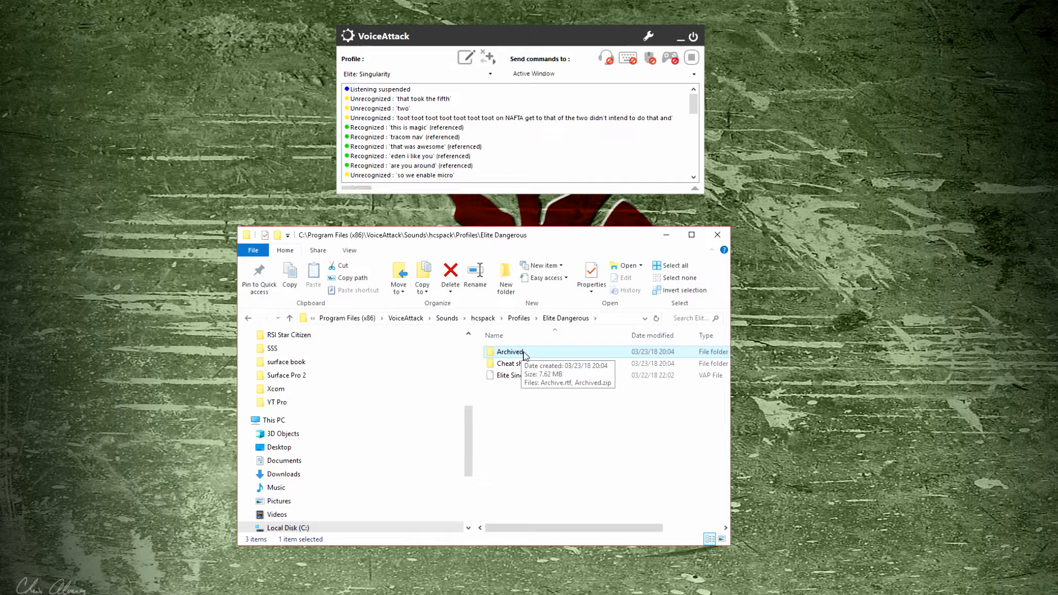
mouse_move(533, 355)
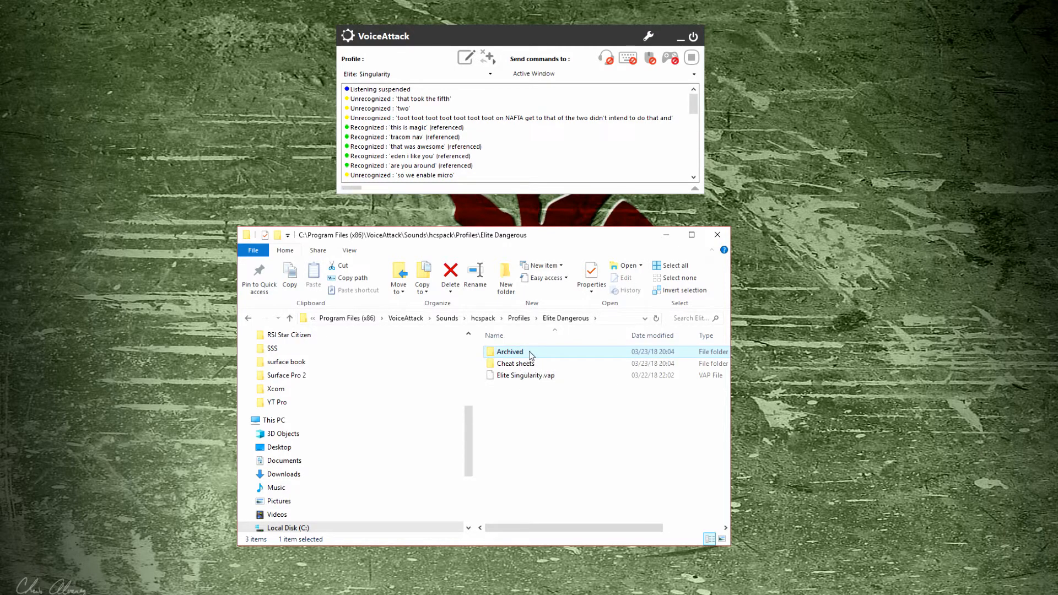
mouse_move(510, 352)
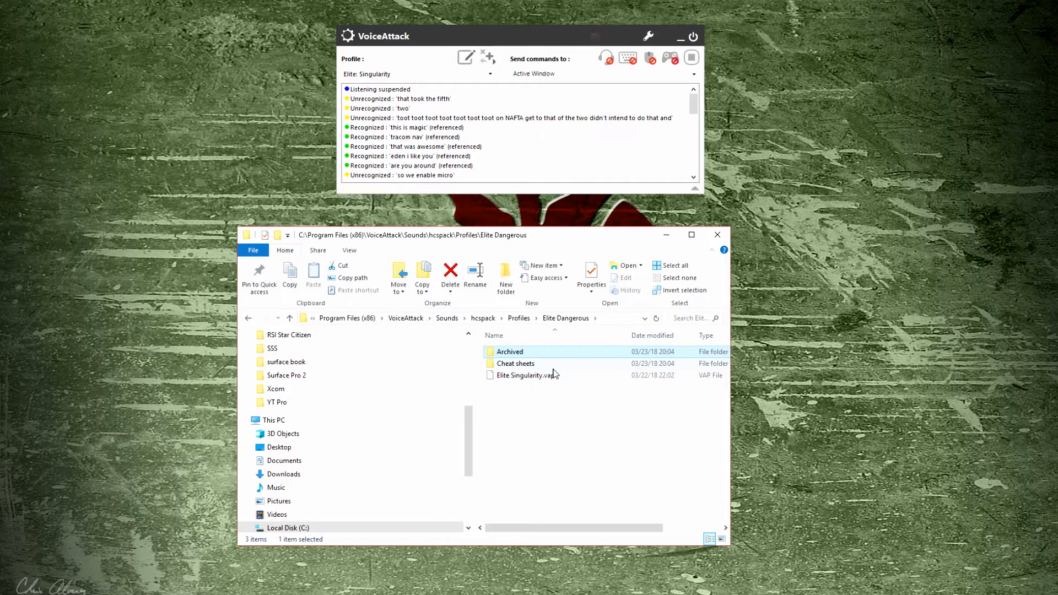
mouse_move(532, 336)
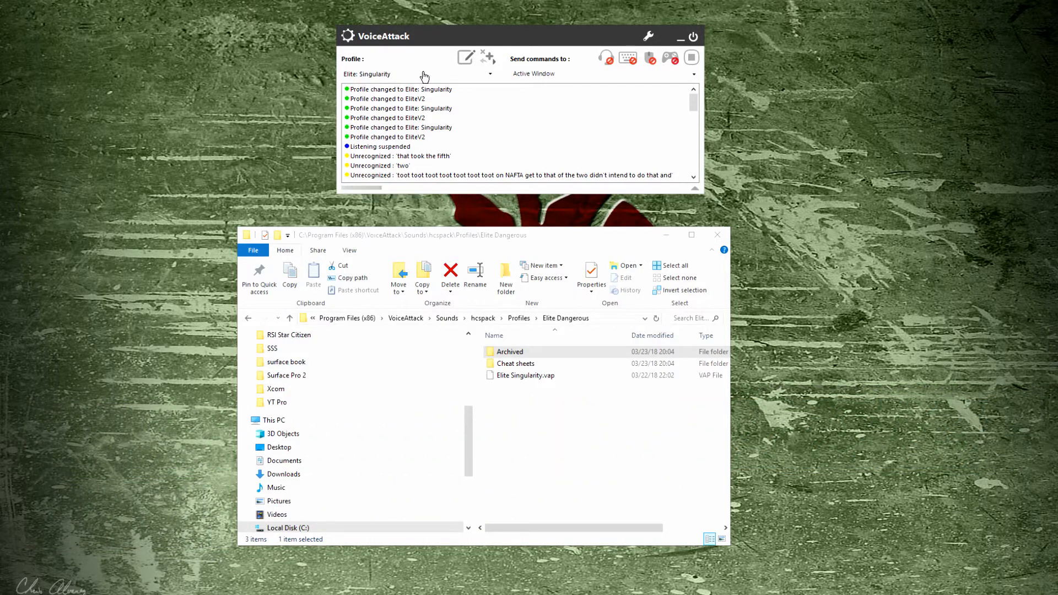
Step: Select EliteV2 from VoiceAttack's profile dropdown
left_click(490, 74)
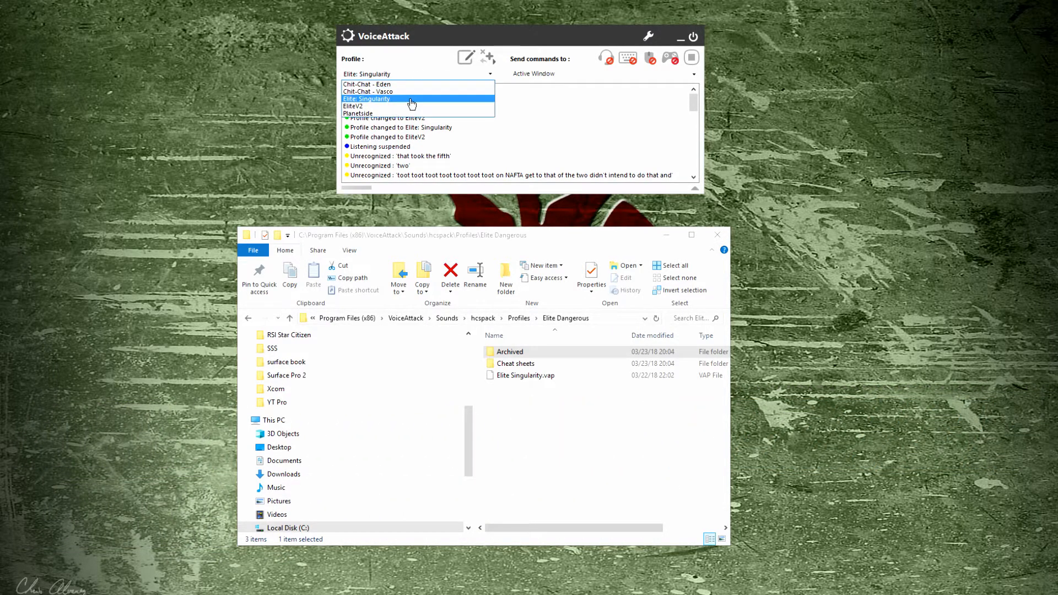
left_click(352, 106)
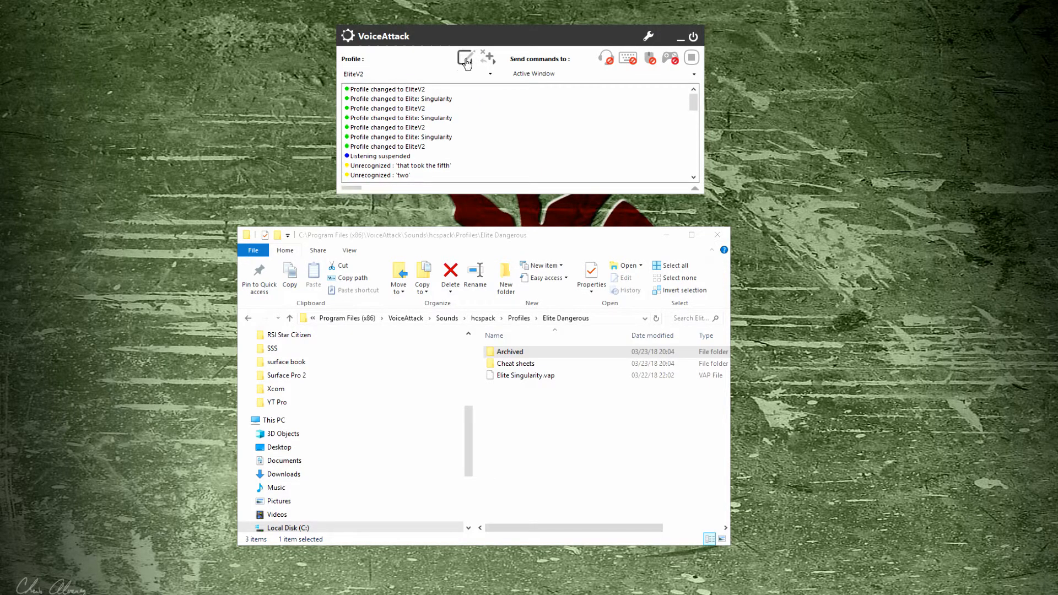
left_click(466, 58)
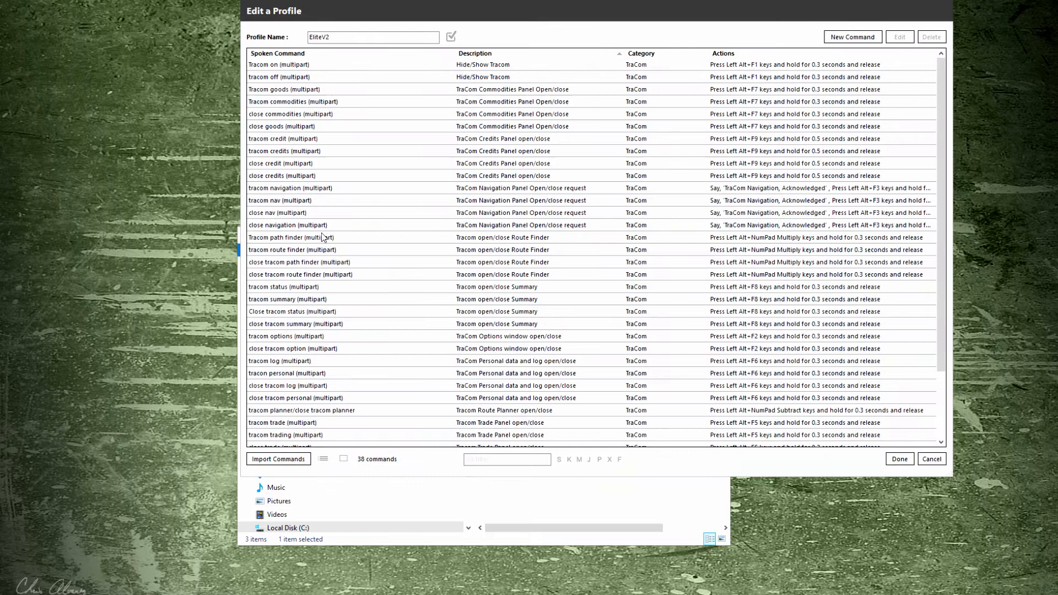
mouse_move(331, 189)
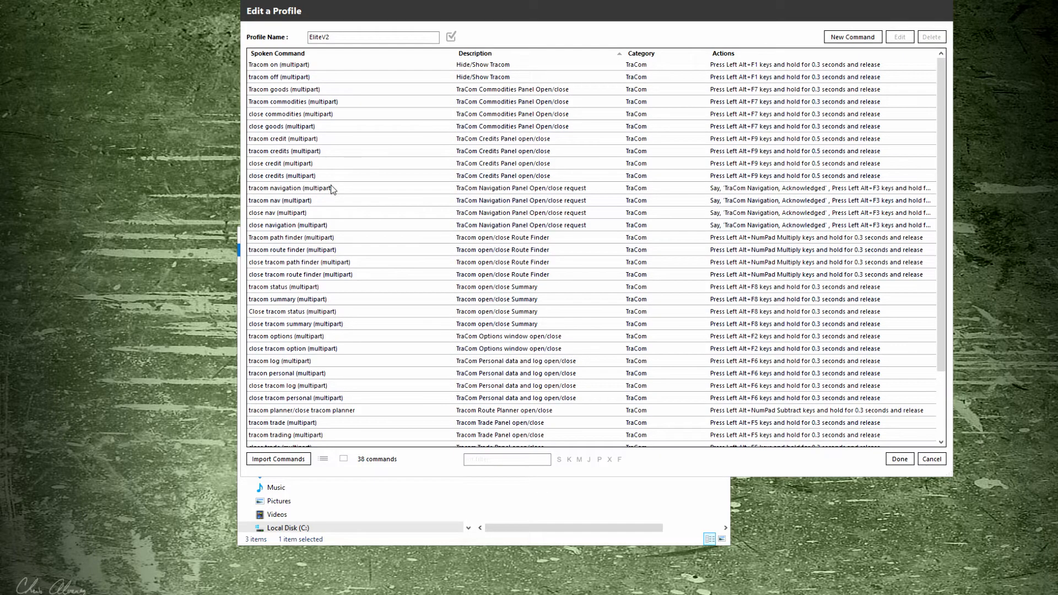
mouse_move(826, 226)
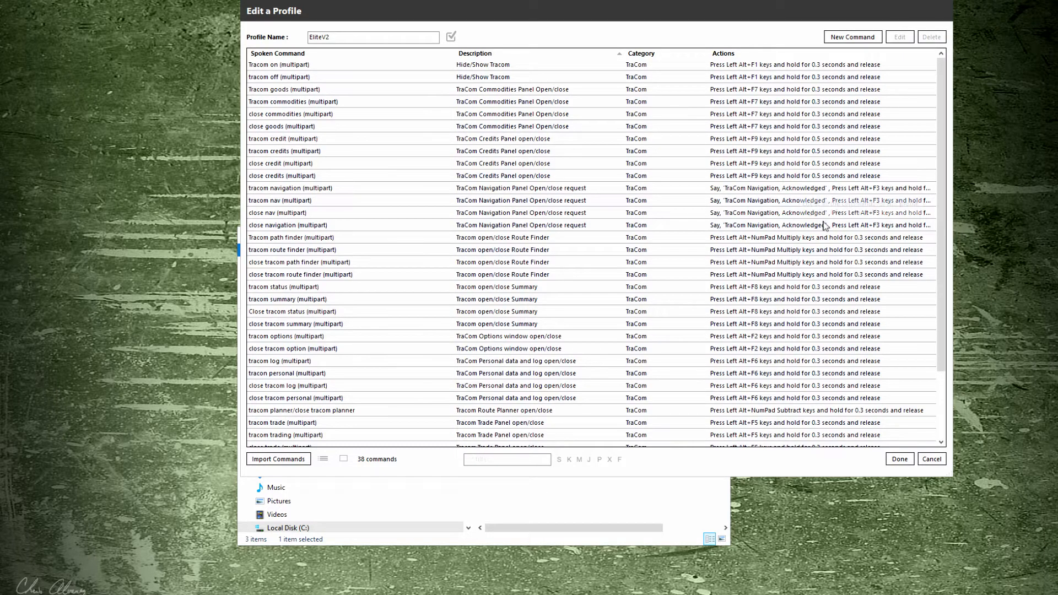
mouse_move(423, 176)
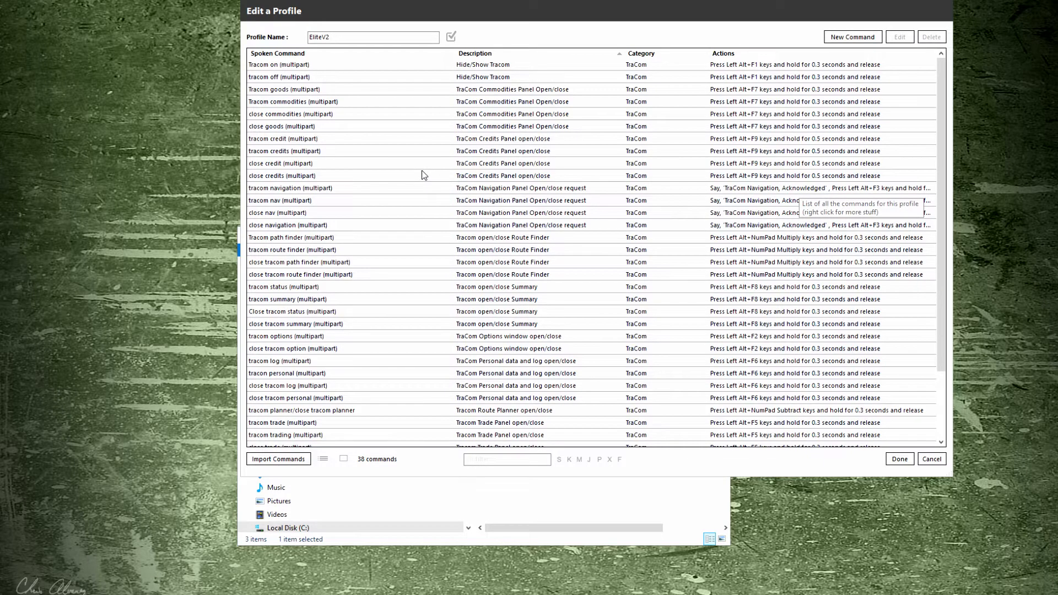
mouse_move(418, 164)
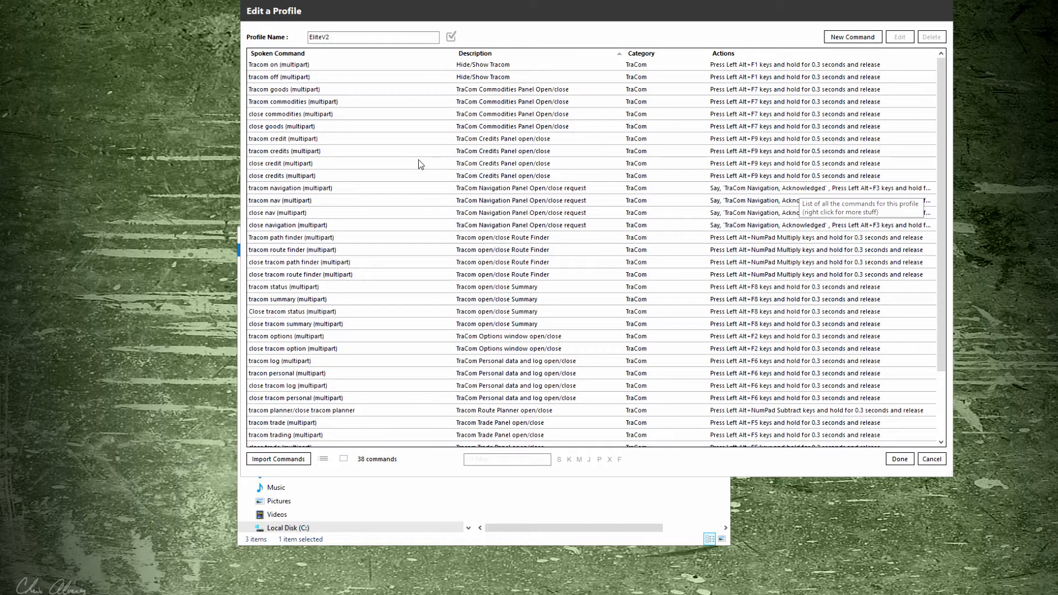
mouse_move(276, 237)
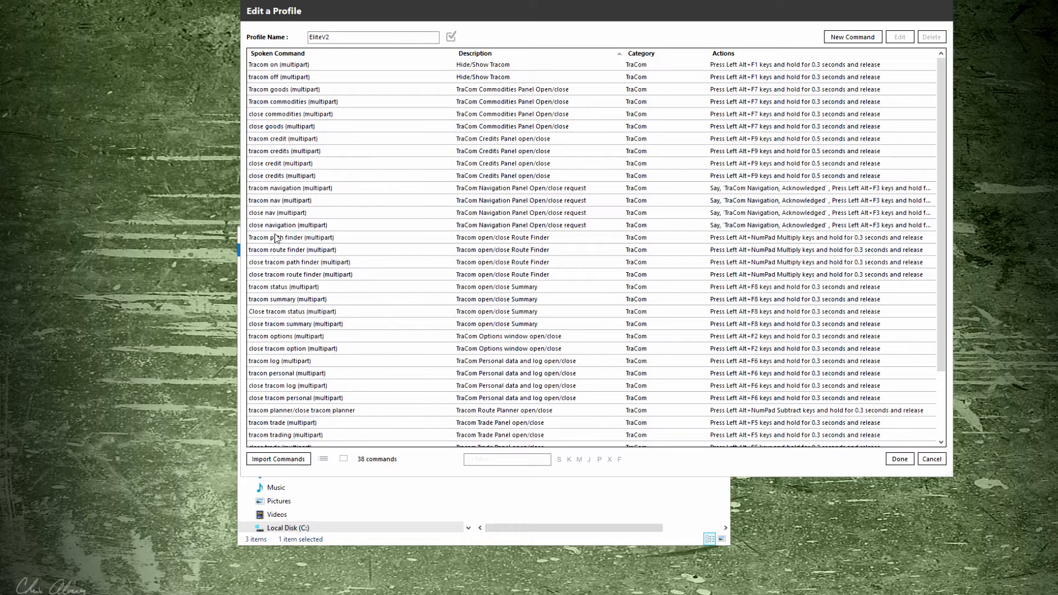
mouse_move(343, 231)
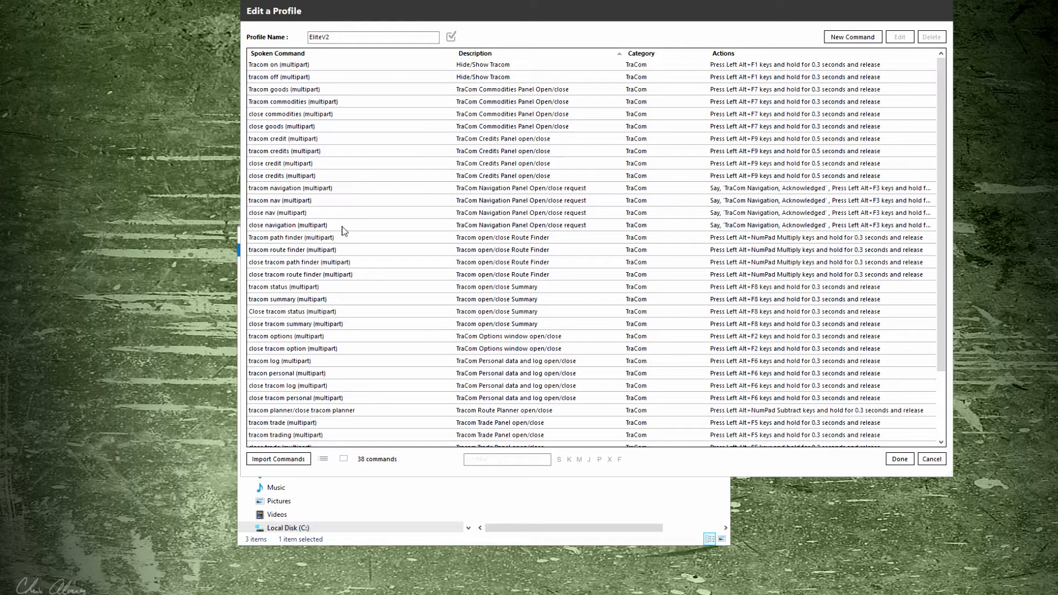
mouse_move(512, 263)
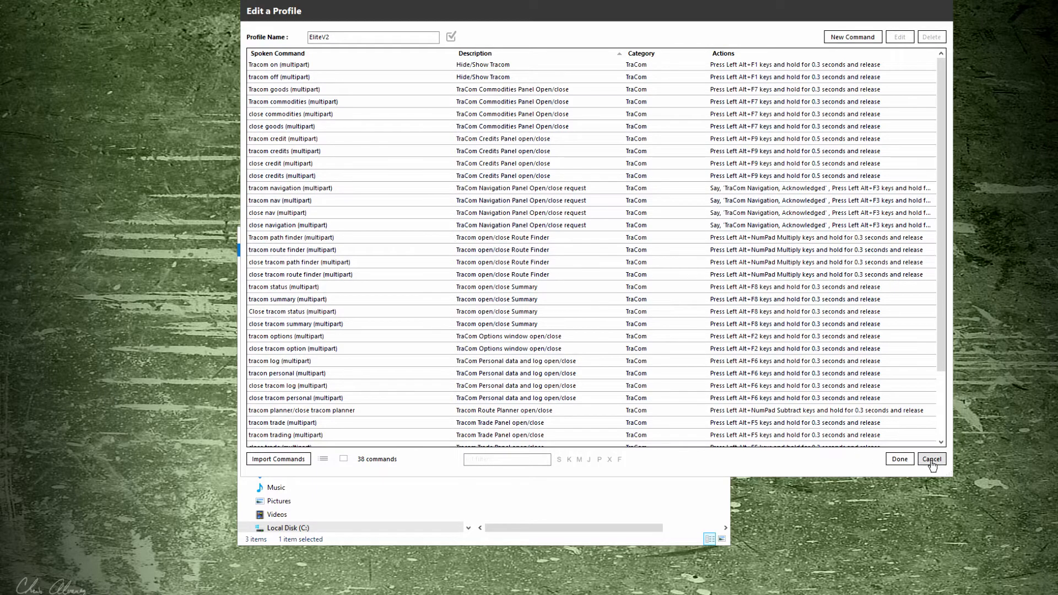
left_click(931, 459)
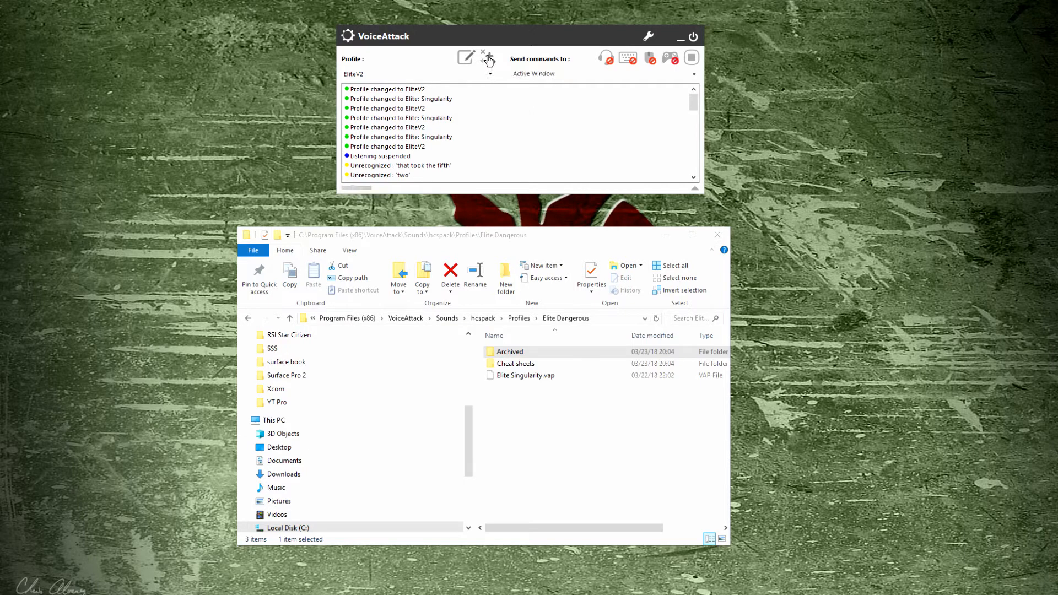
Step: Export the EliteV2 profile as an HTML Quick Reference List into D:\Extra Profiles
left_click(487, 57)
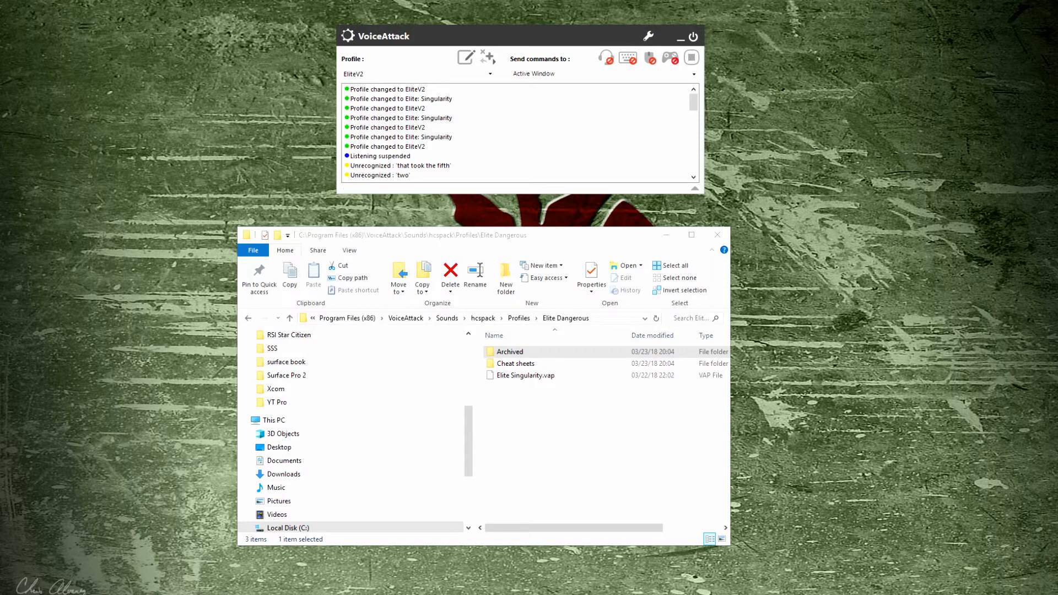
left_click(487, 57)
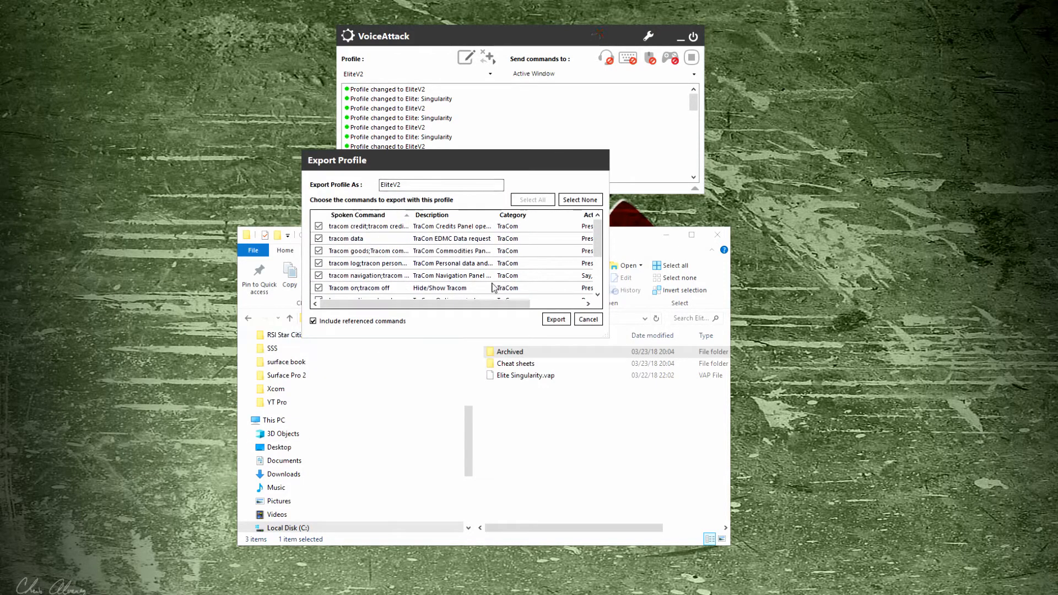
left_click(556, 319)
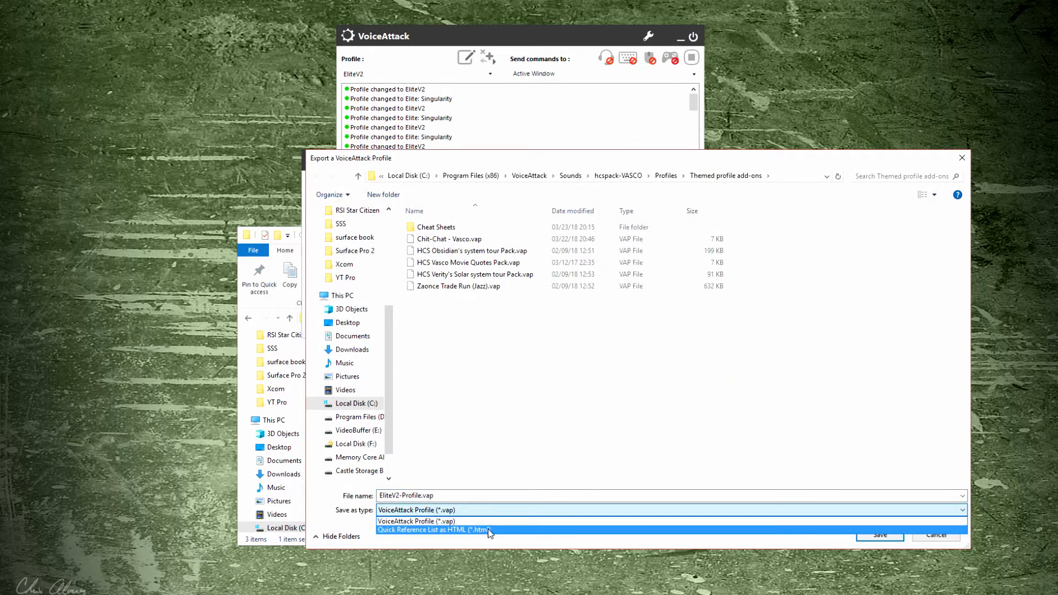
left_click(434, 529)
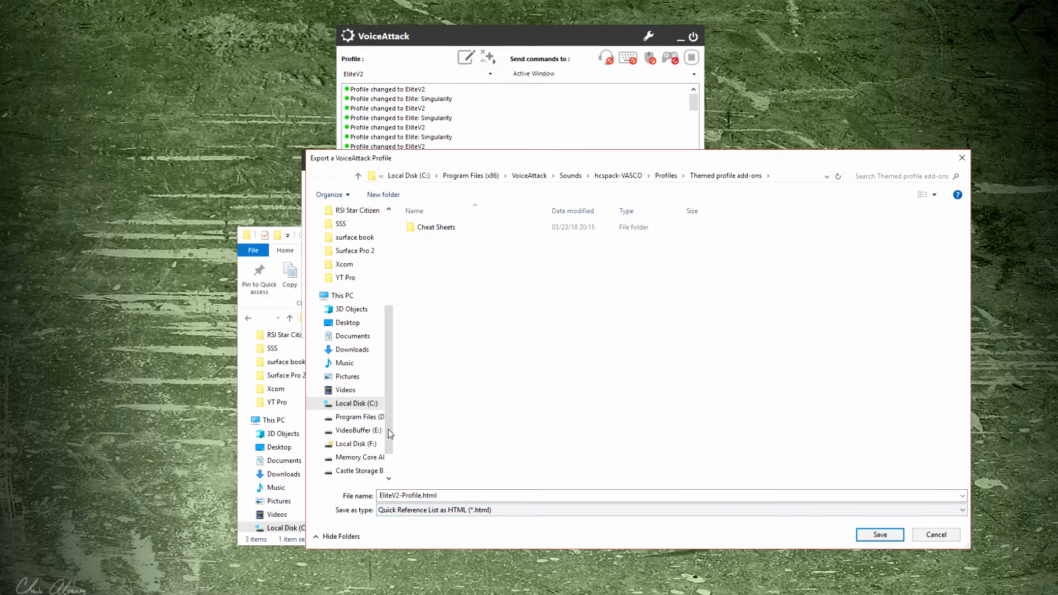
left_click(361, 417)
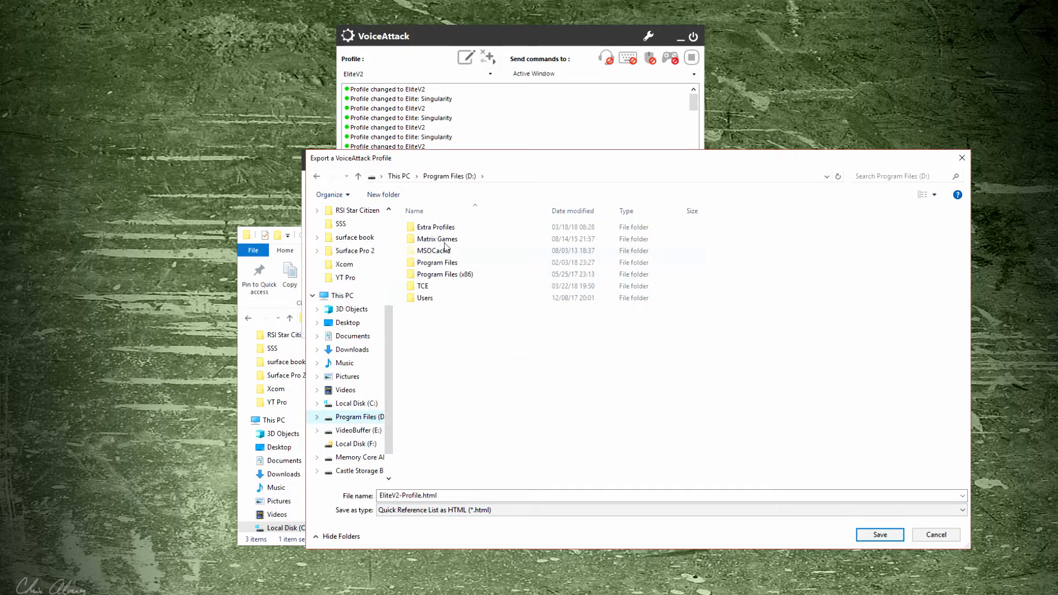
double_click(436, 226)
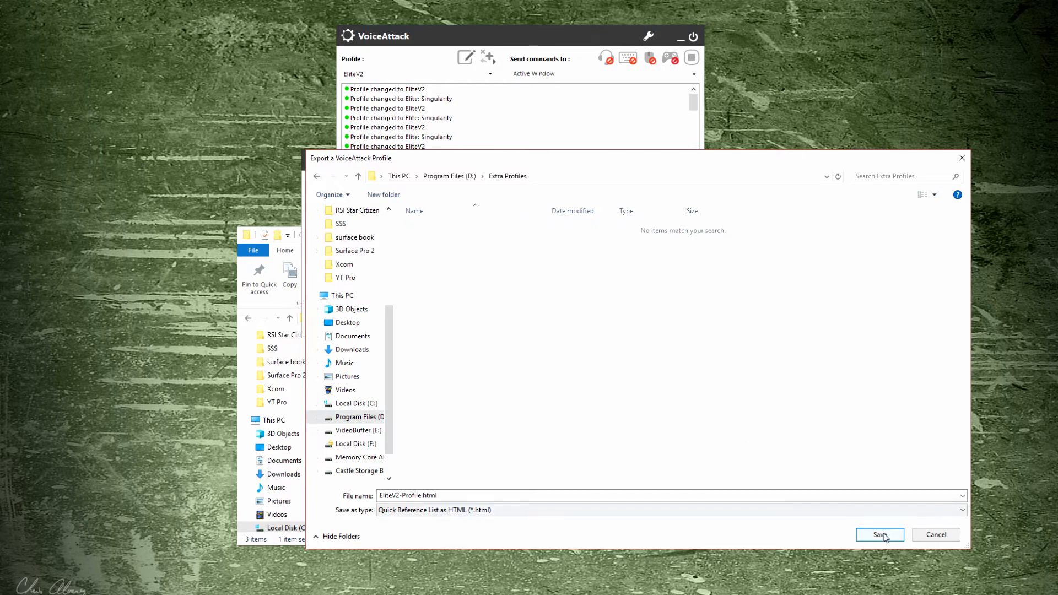
left_click(879, 535)
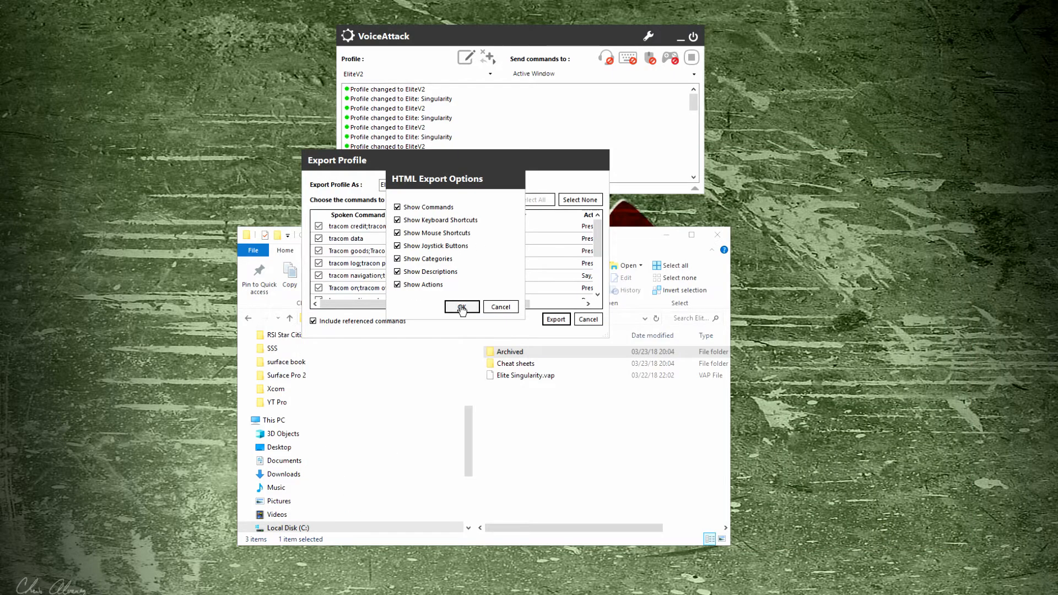
left_click(462, 308)
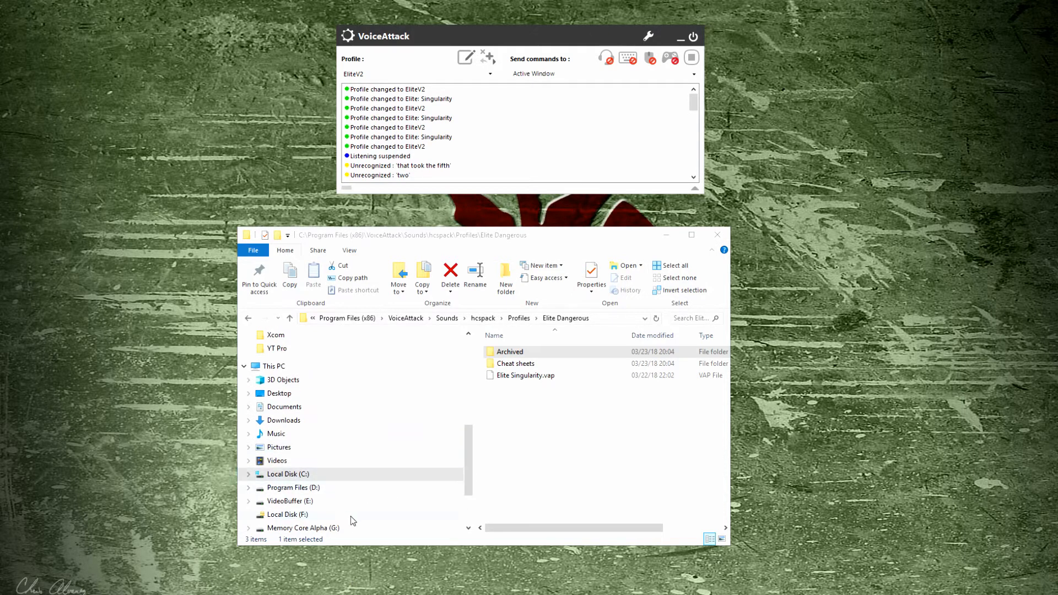
Step: Browse to D:\Extra Profiles and open the exported EliteV2-Profile.html
left_click(292, 487)
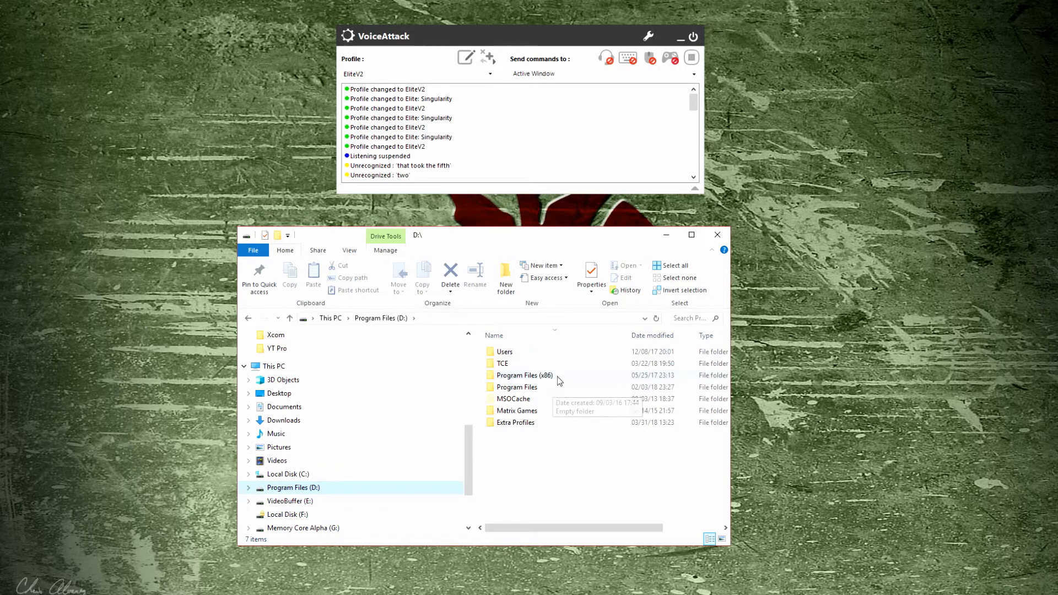
double_click(515, 421)
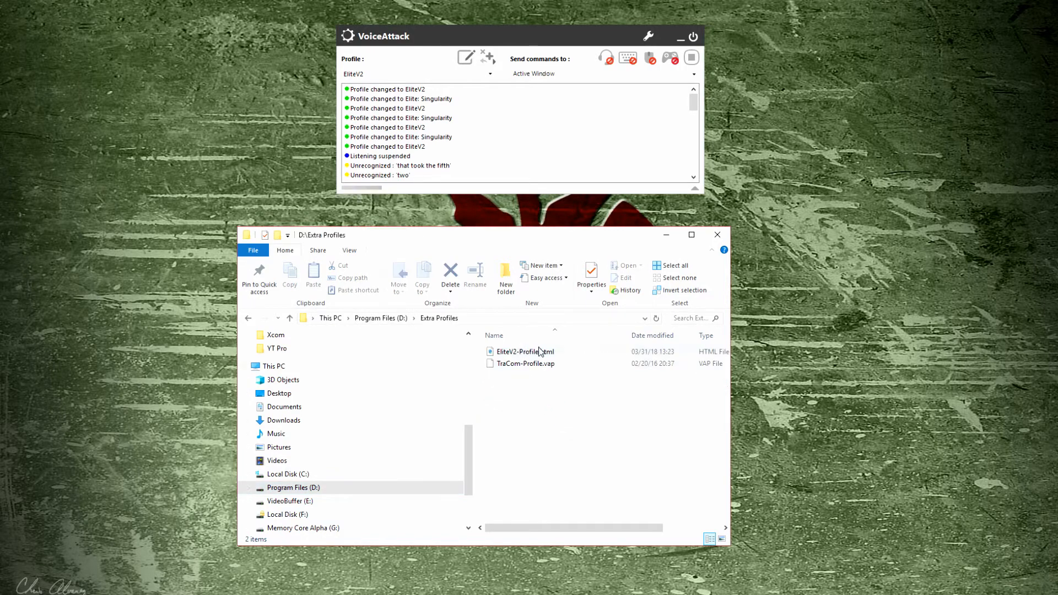
double_click(523, 351)
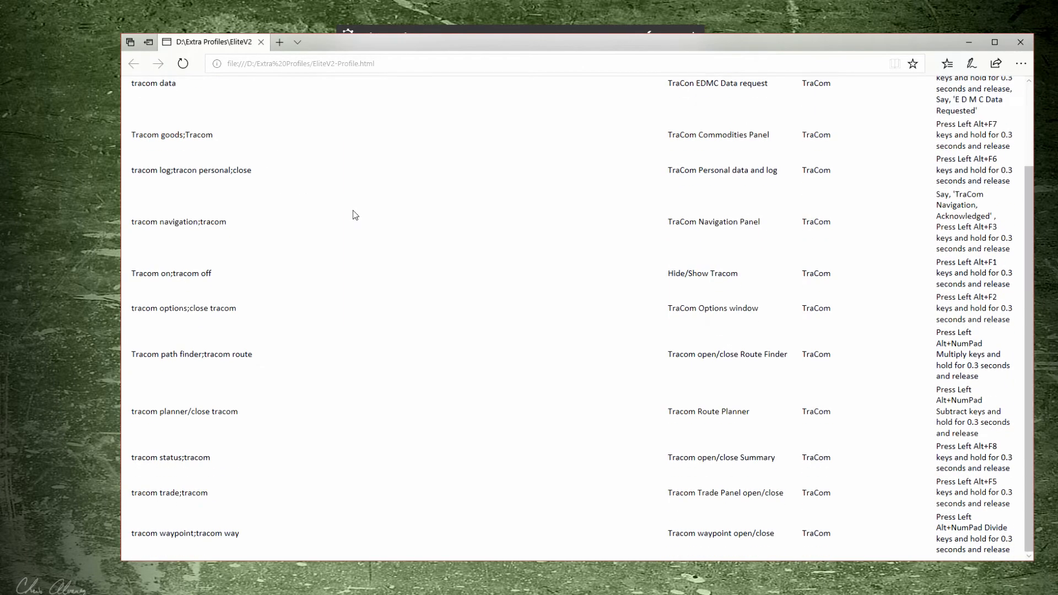
mouse_move(207, 189)
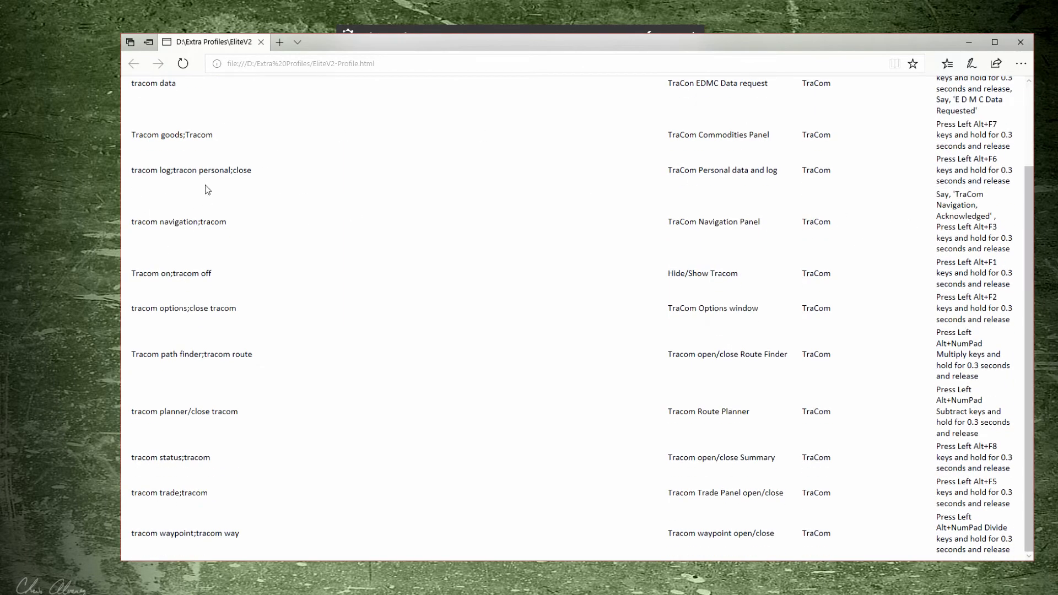
mouse_move(837, 48)
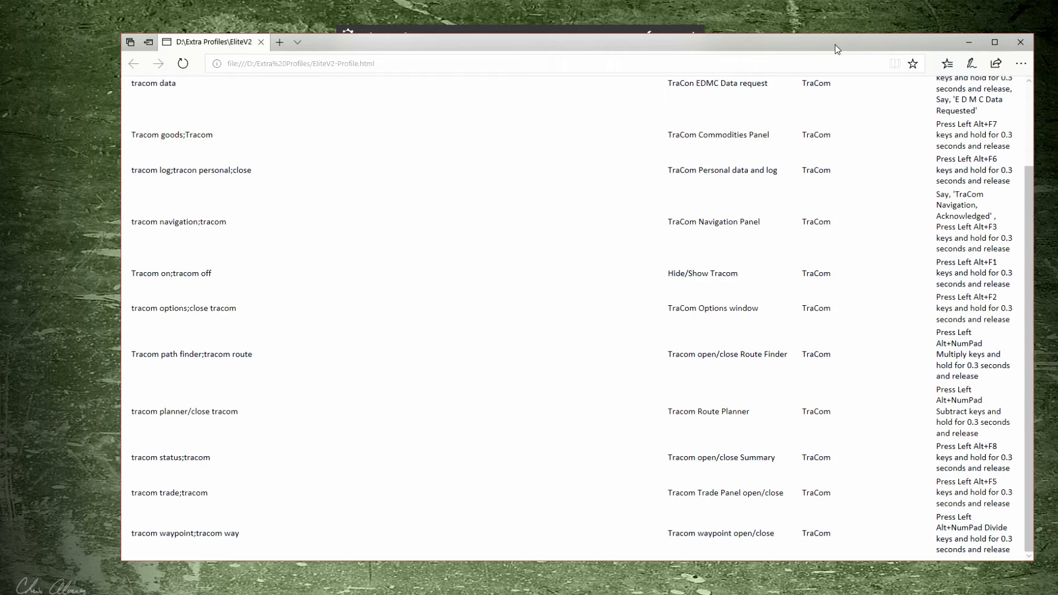
mouse_move(771, 213)
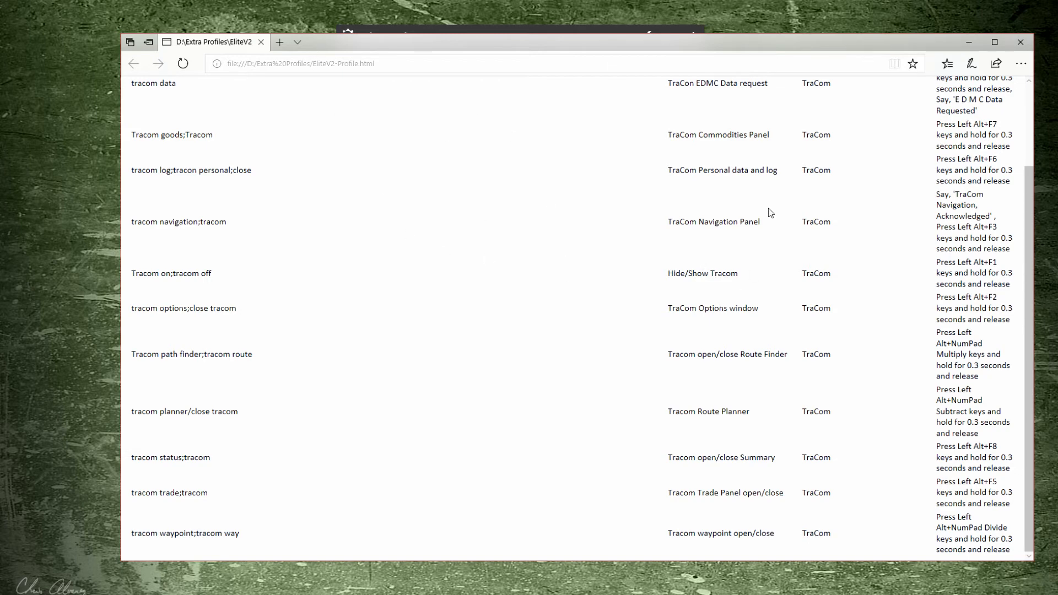
mouse_move(1021, 42)
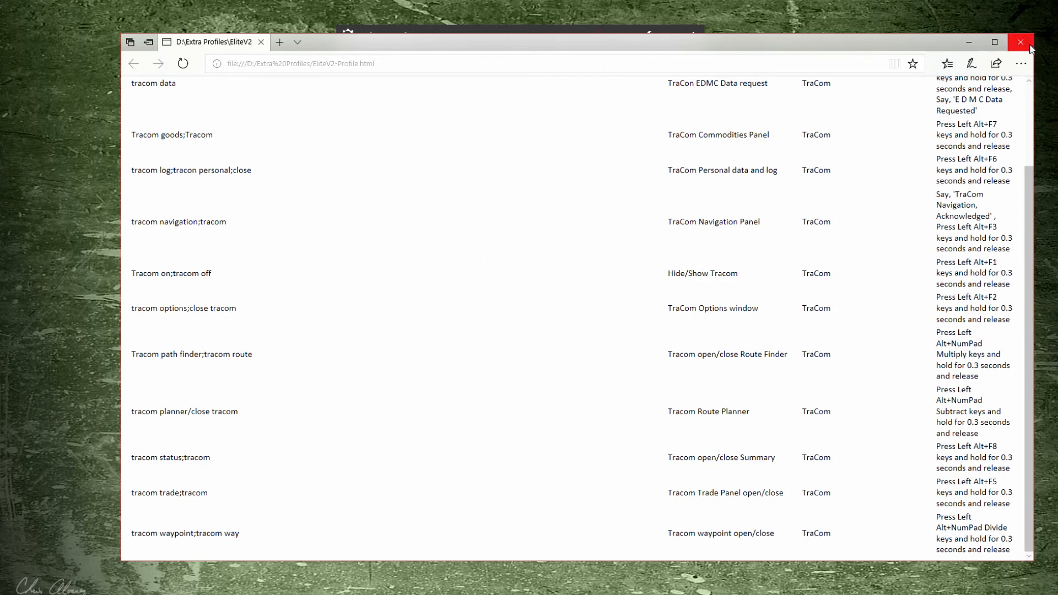
Step: Close the EliteV2-Profile.html cheat sheet in Edge
left_click(1020, 42)
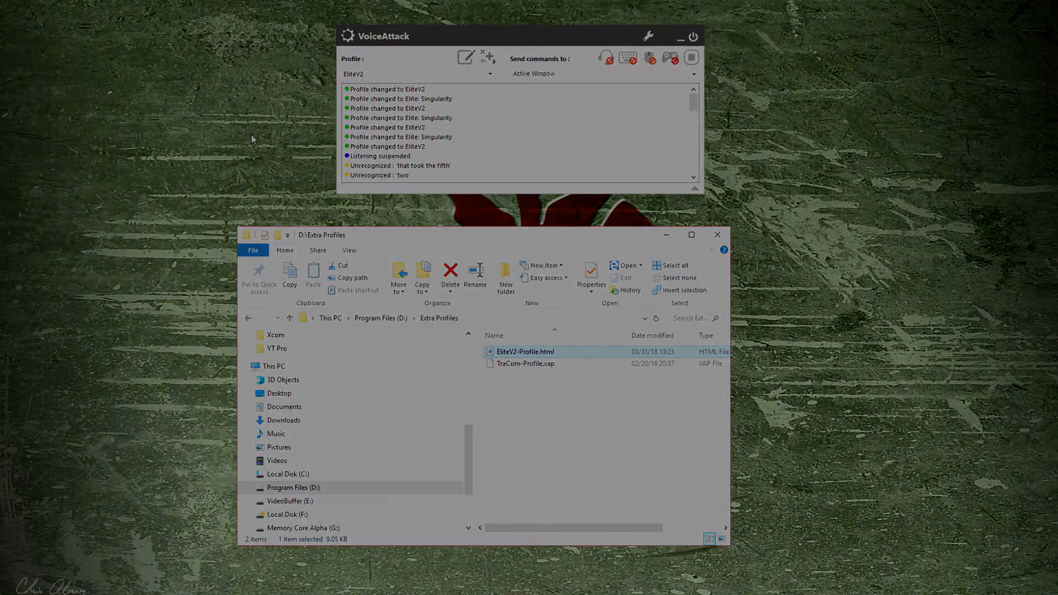